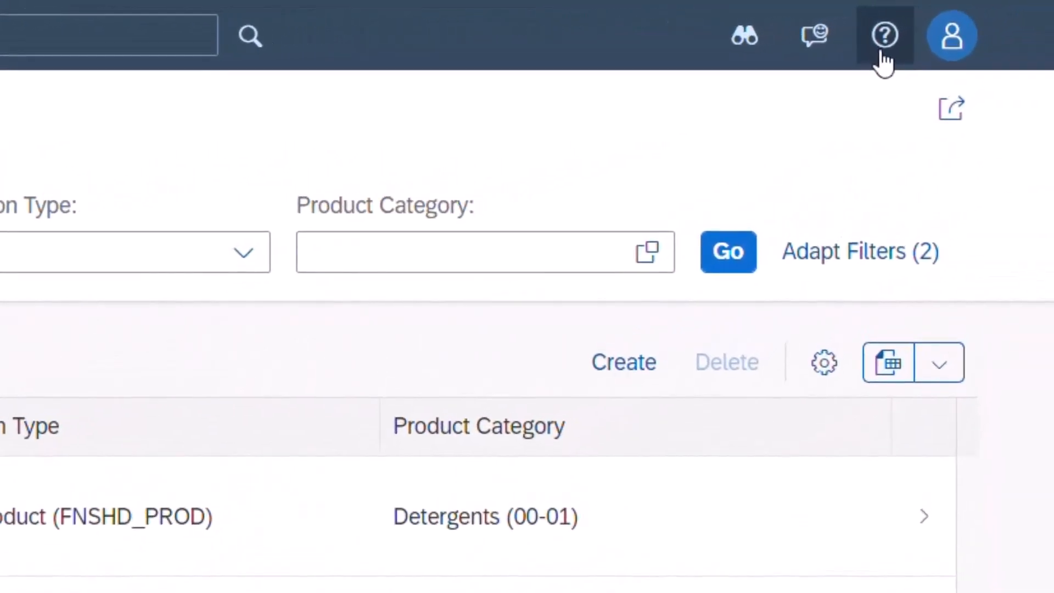
- Turn on the in-app help panel and show the Product Category field's definition, usage and note
left_click(885, 35)
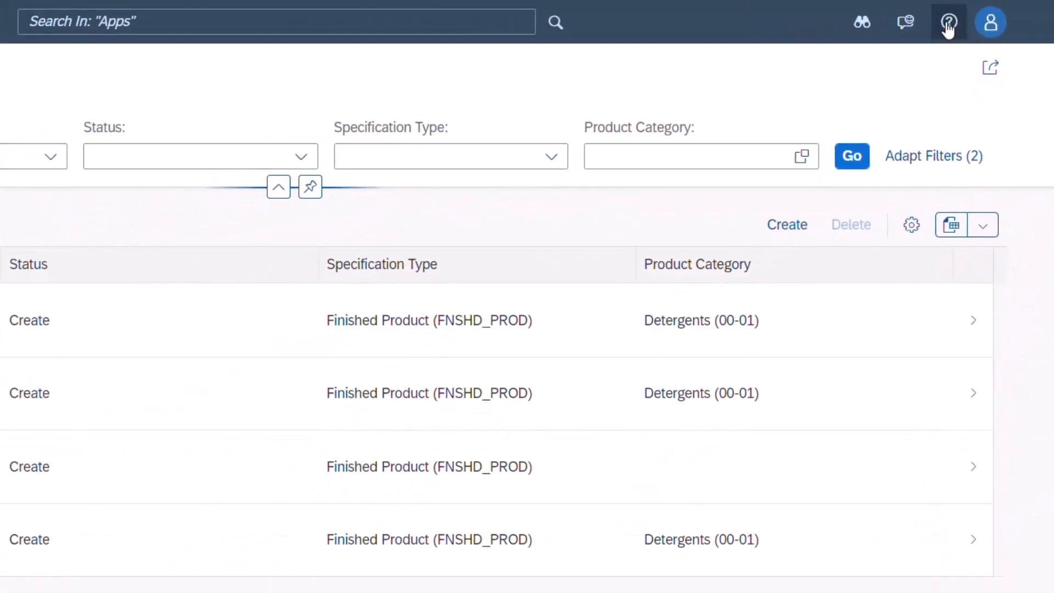
left_click(948, 22)
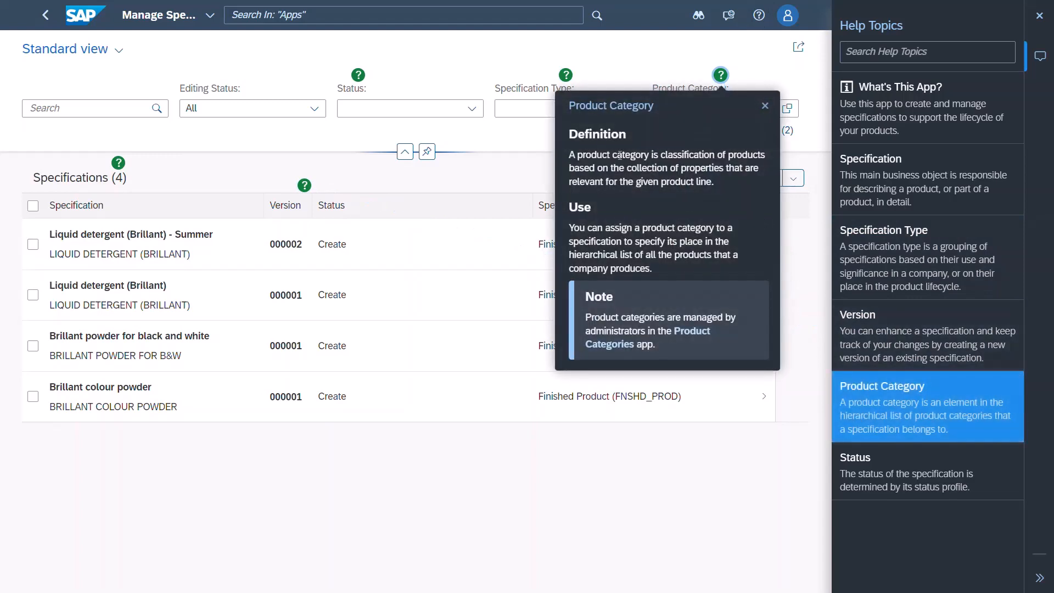
mouse_move(722, 305)
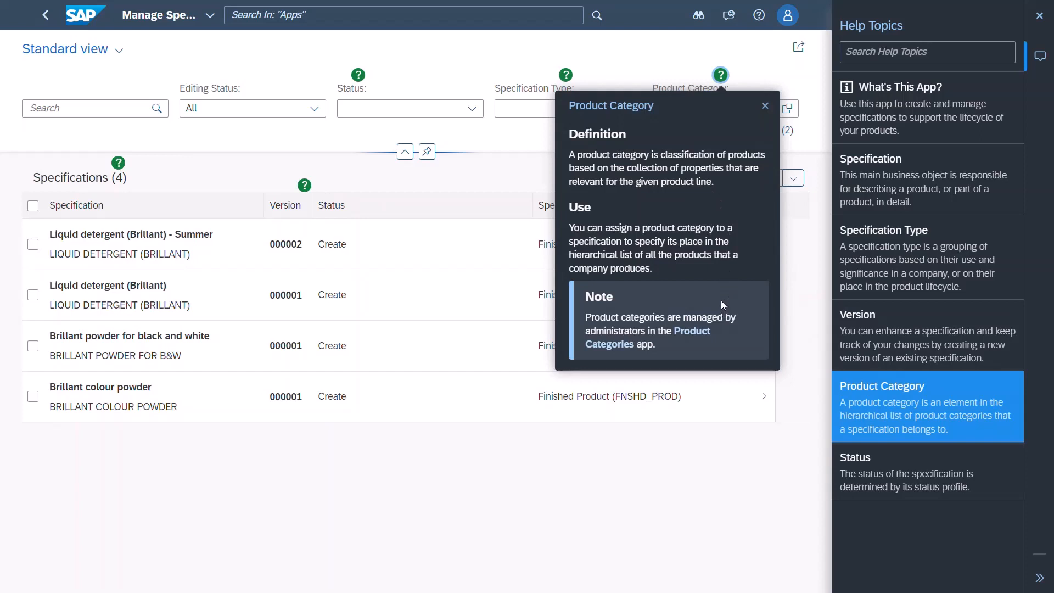
mouse_move(764, 109)
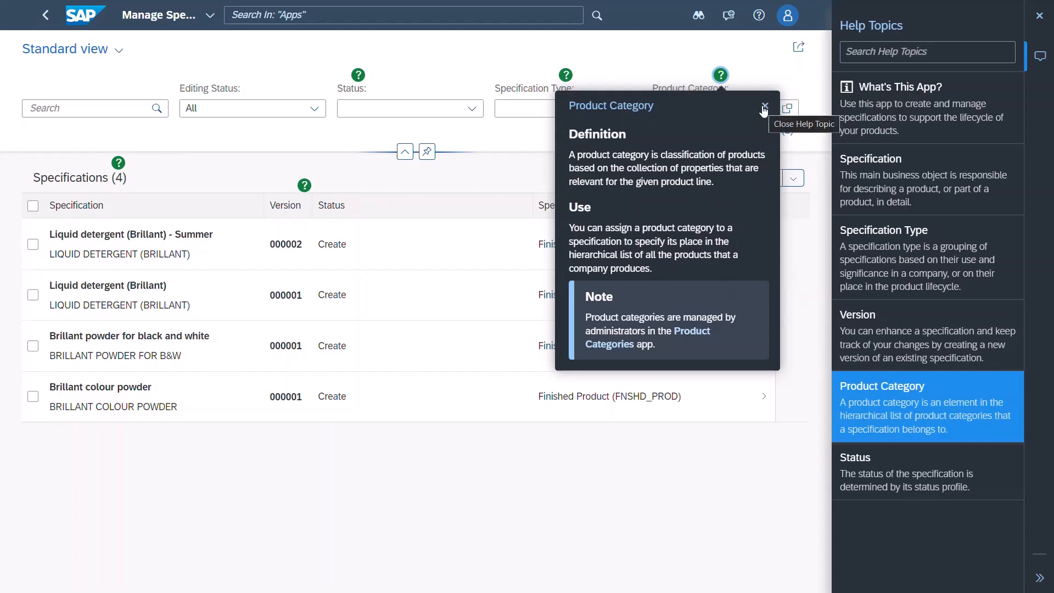
- Leave the Product Category popover and consult the Working with Specifications guide's Introduction on the Help Portal
left_click(762, 107)
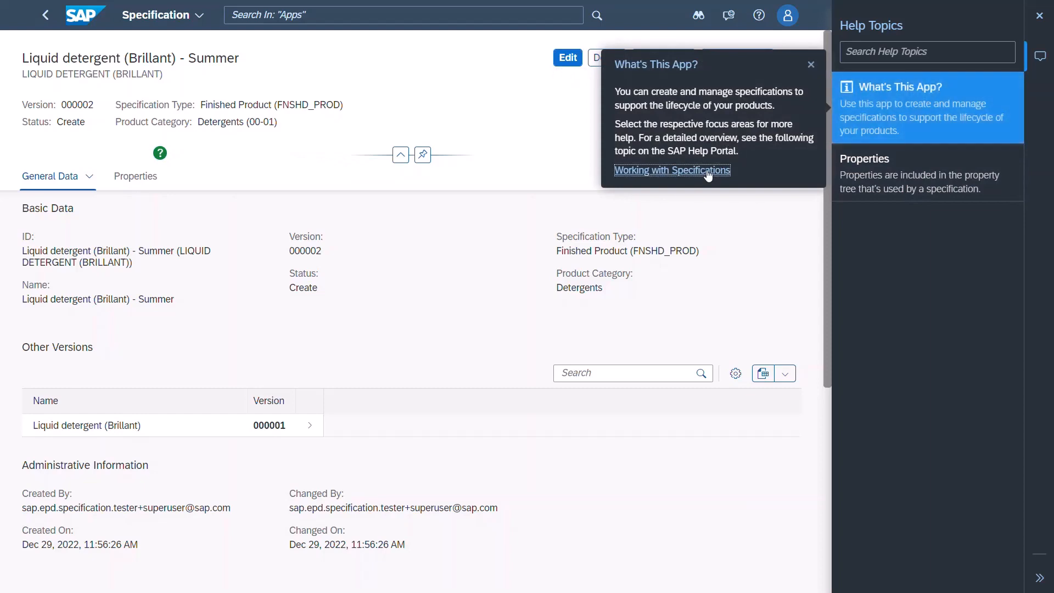
left_click(672, 169)
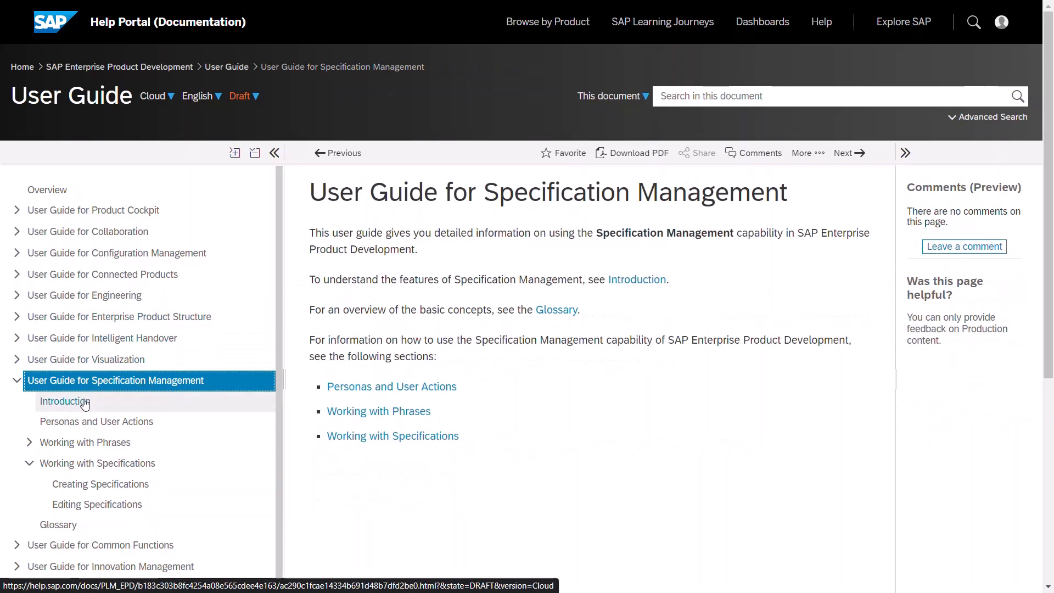
left_click(64, 402)
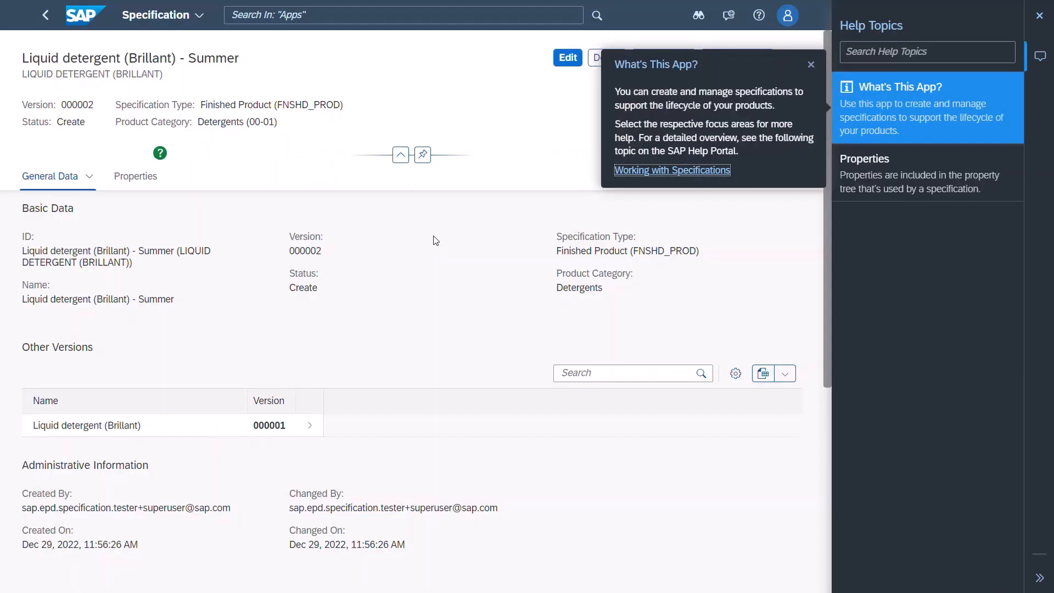
- Close the What's This App overview and the Help Topics panel, leaving the specification details alone
left_click(810, 65)
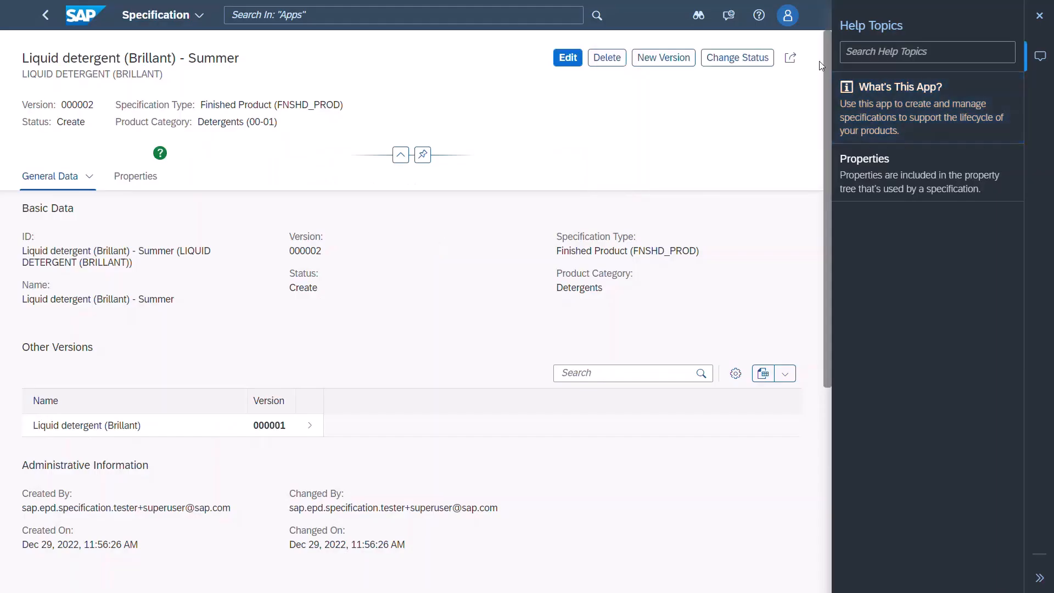
left_click(1039, 14)
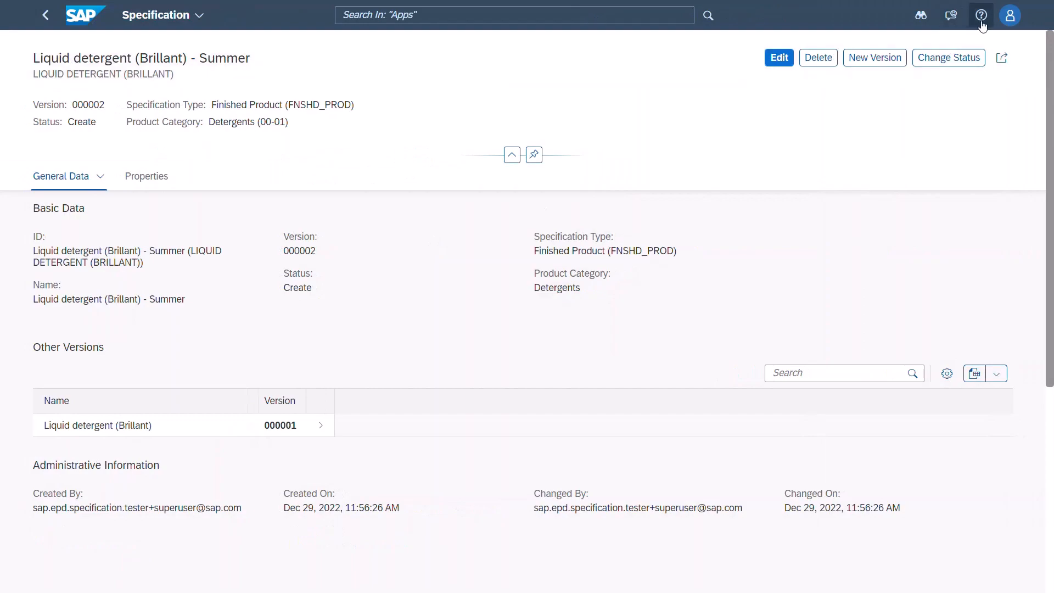
mouse_move(980, 14)
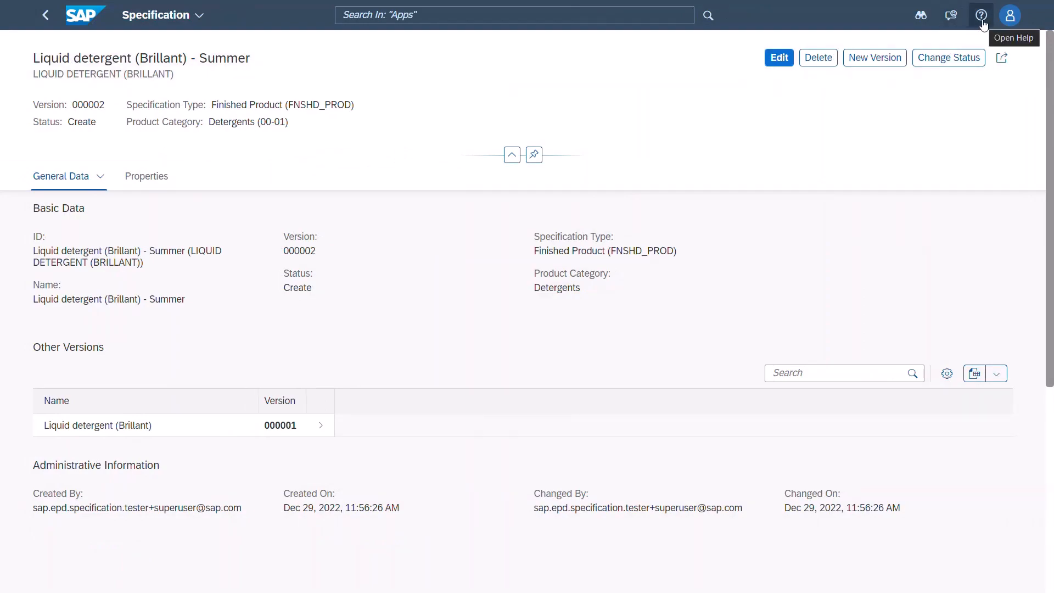